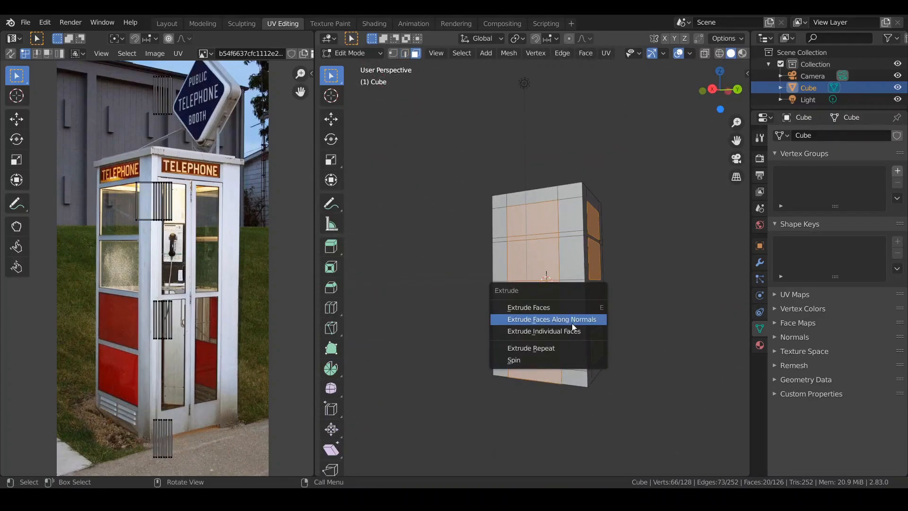
Extrude the door and window panel faces along their normals to inset the booth walls.
click(551, 319)
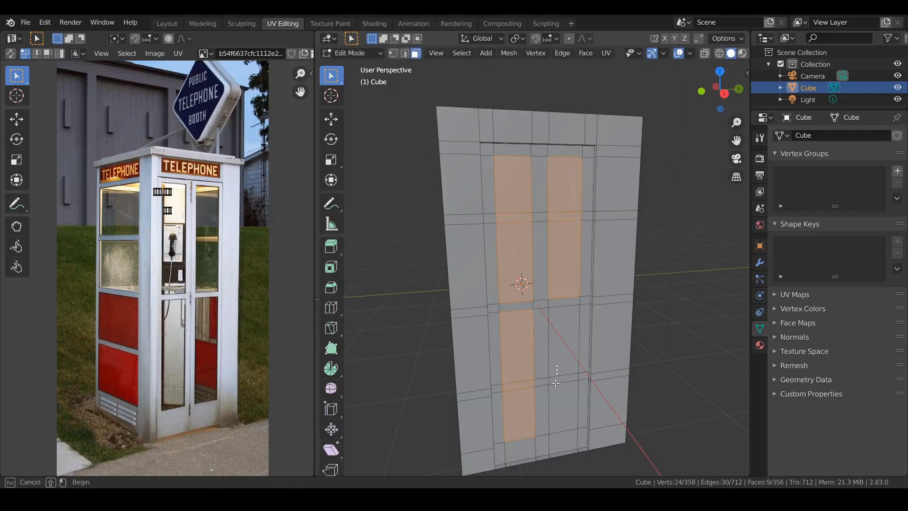
key(Tab)
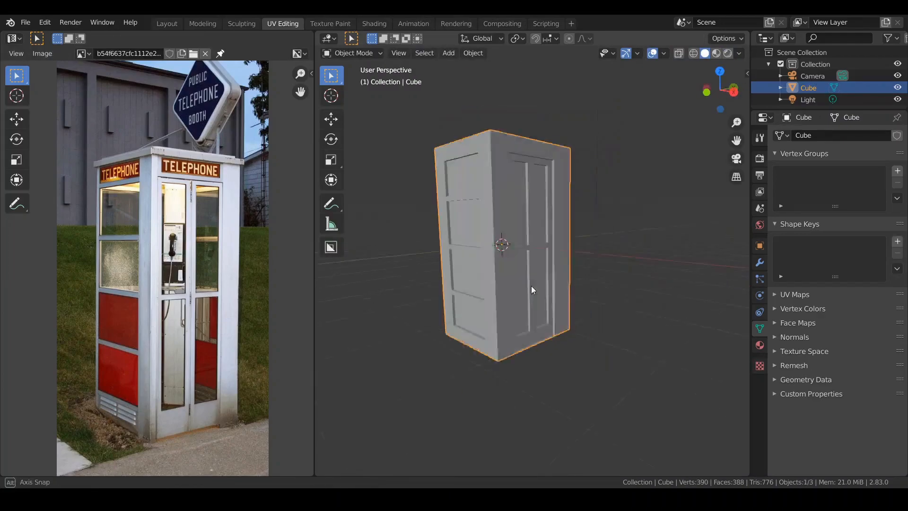
Extrude a roof cap on the booth and project its UVs from the current view.
key(Tab)
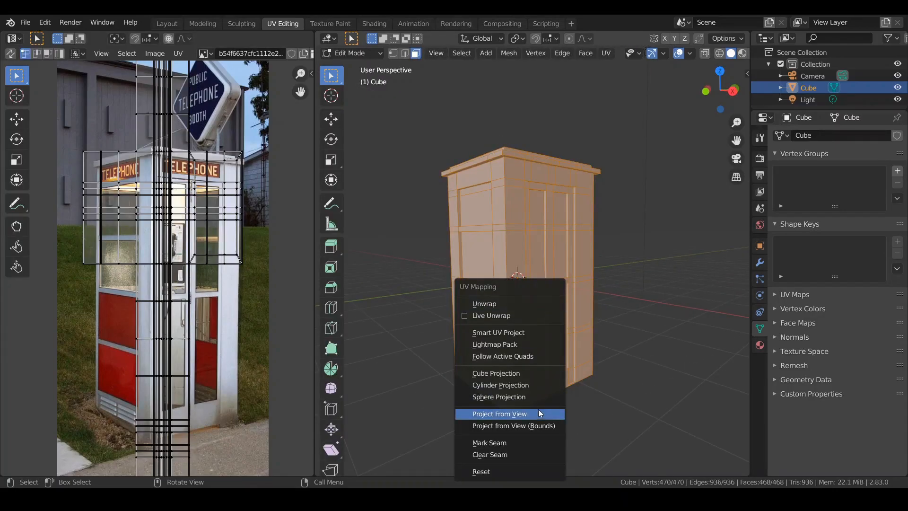
click(500, 413)
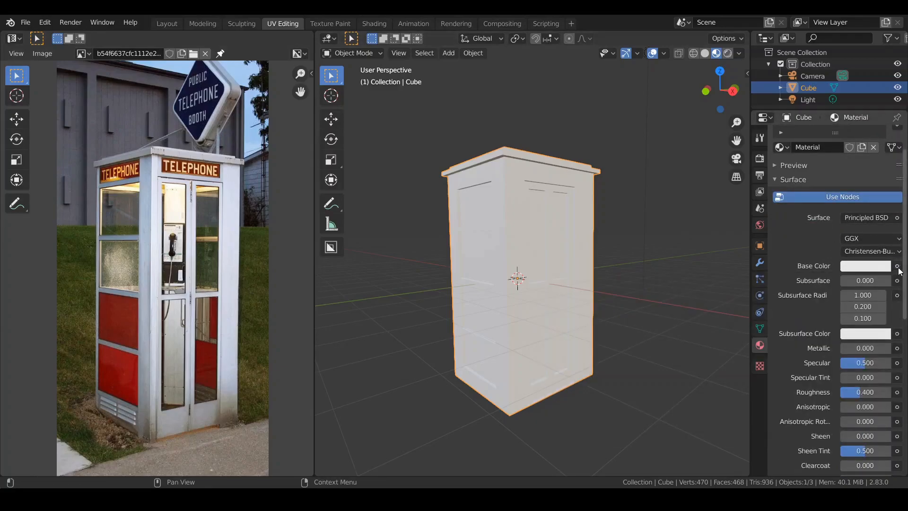
Connect the telephone booth photo as an Image Texture to the material's Base Color.
click(898, 266)
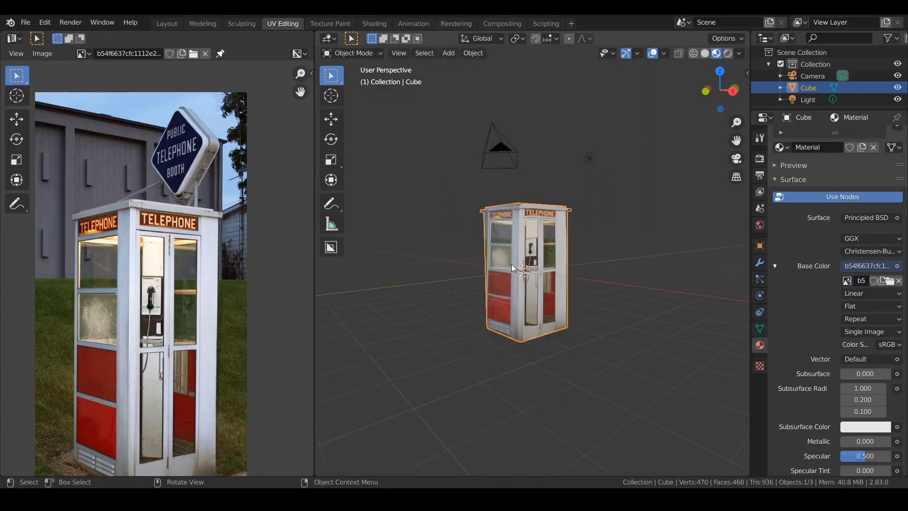
key(Tab)
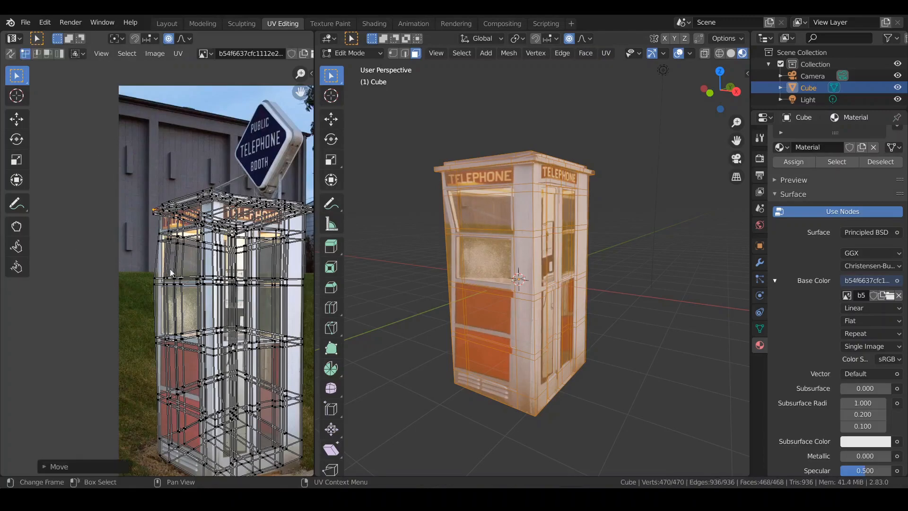
Fit the booth's front UV island over the photo so door, phone and sign line up.
key(Tab)
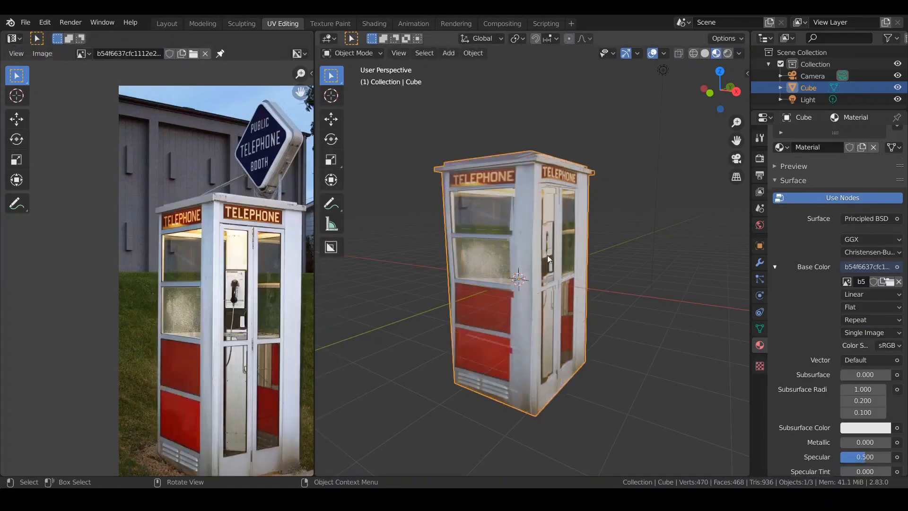
key(Tab)
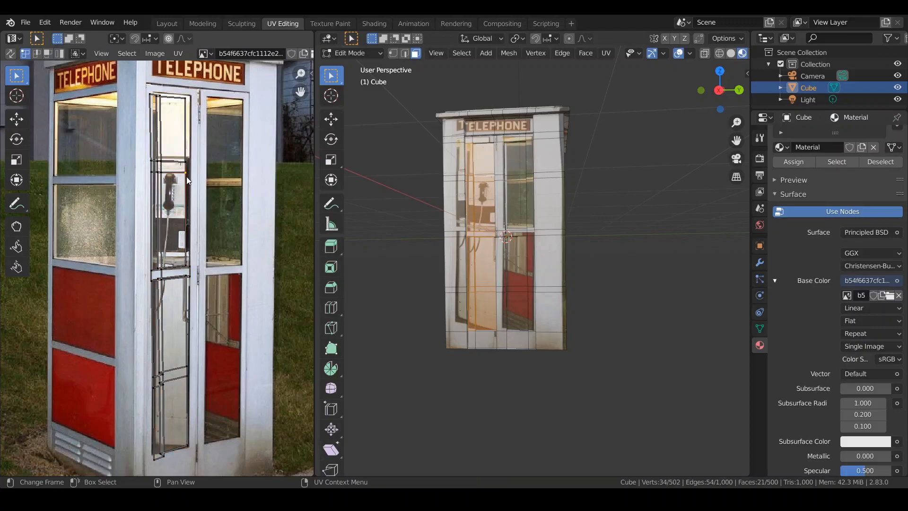
mouse_move(225, 231)
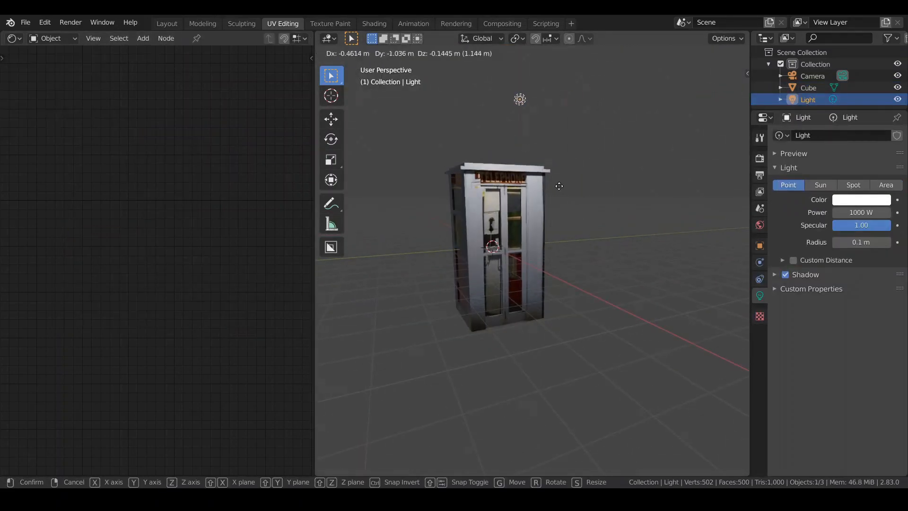
Confirm the moved scene light and show the Shading workspace with bevel modifier and HDR world.
click(373, 22)
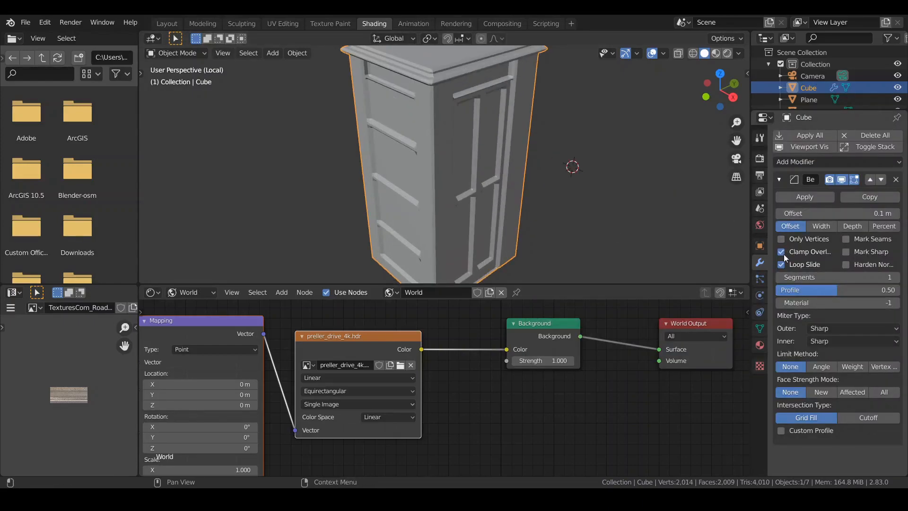